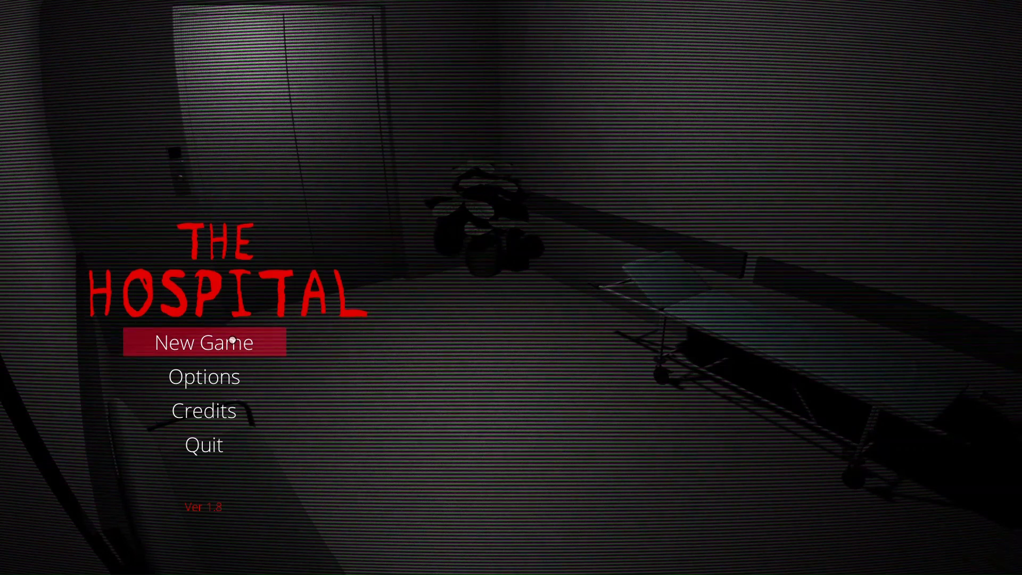
{"action": "mouse_move", "coordinate": [350, 327]}
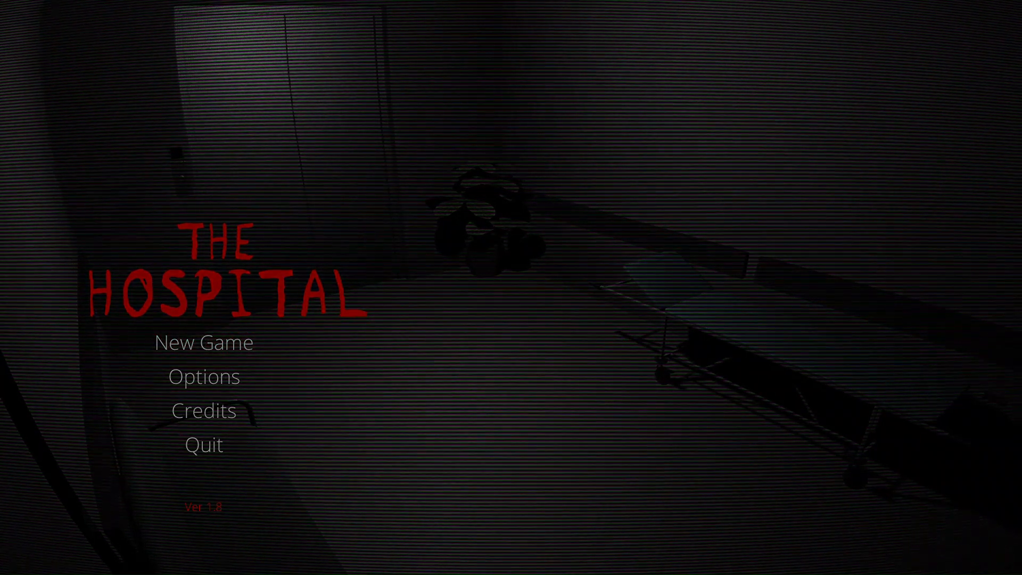
- Start a New Game from the main menu, reaching the brightness calibration screen
{"action": "left_click", "coordinate": [204, 342]}
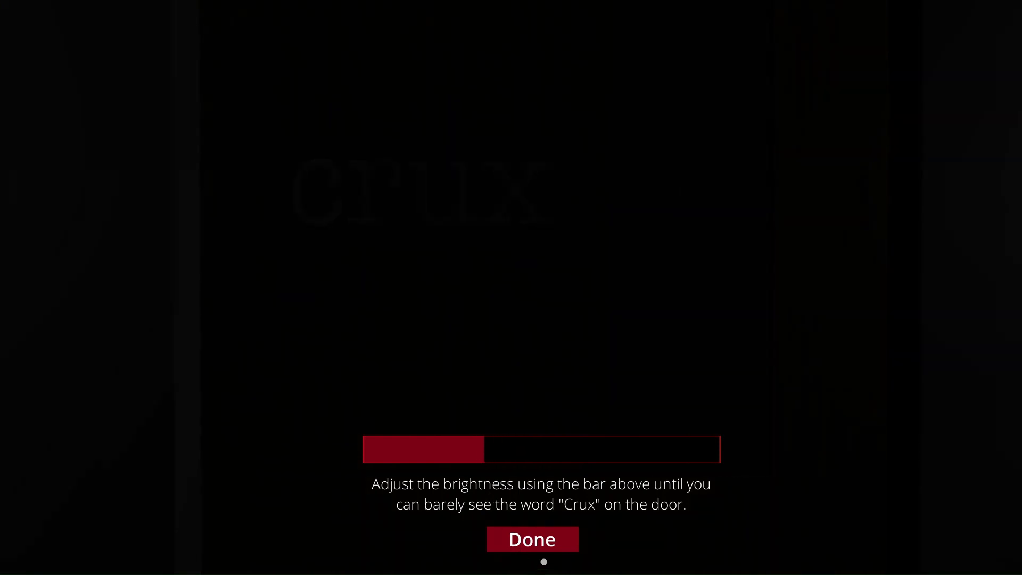
- Confirm Done on the brightness screen and wake up in the dark hospital bed
{"action": "left_click", "coordinate": [531, 539]}
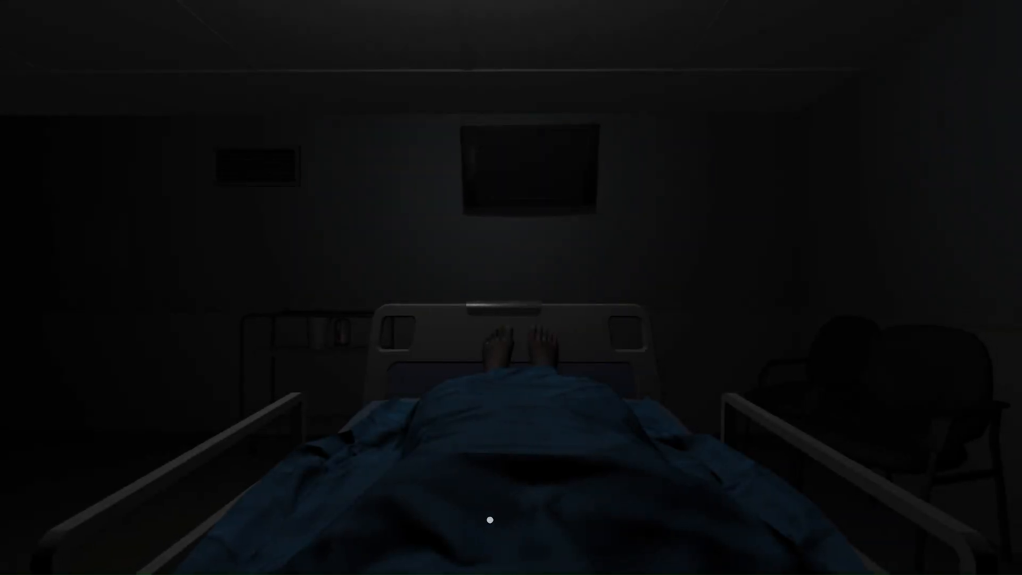
{"action": "mouse_move", "coordinate": [590, 334]}
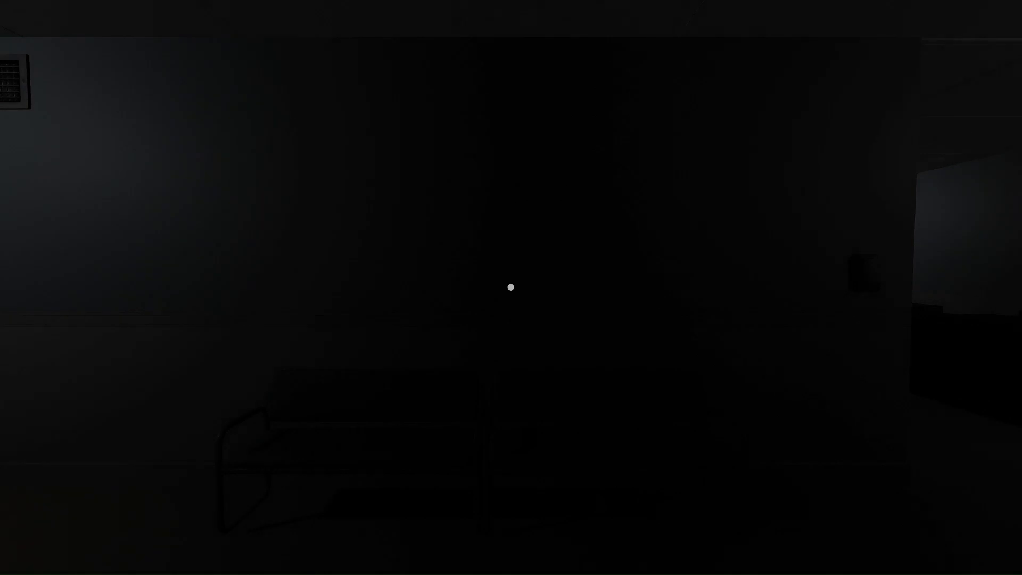
- Walk down the dark corridor past the double doors to the locked door at the far end
{"action": "scroll", "scroll_direction": "right", "scroll_amount": 3}
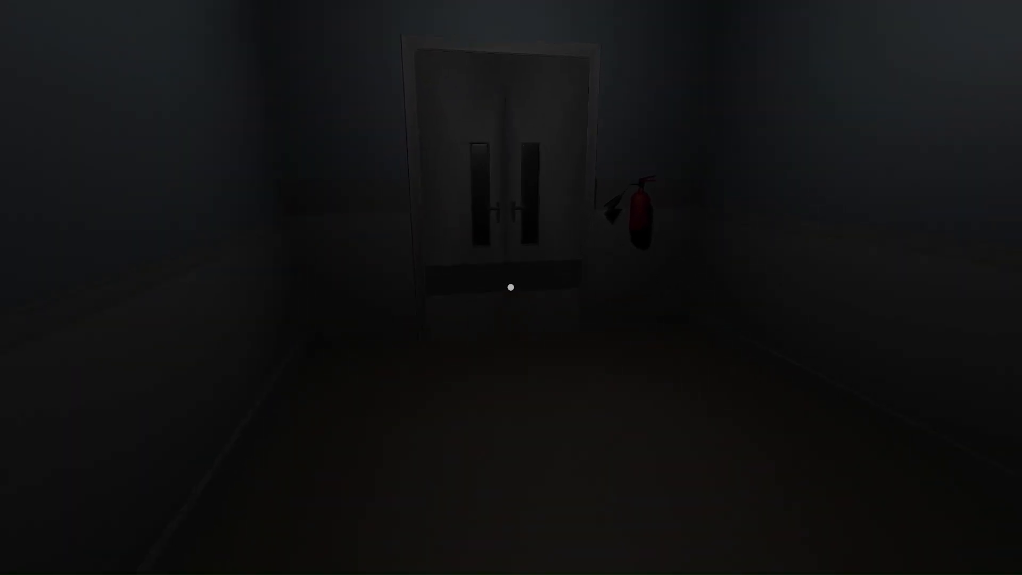
{"action": "mouse_move", "coordinate": [511, 287]}
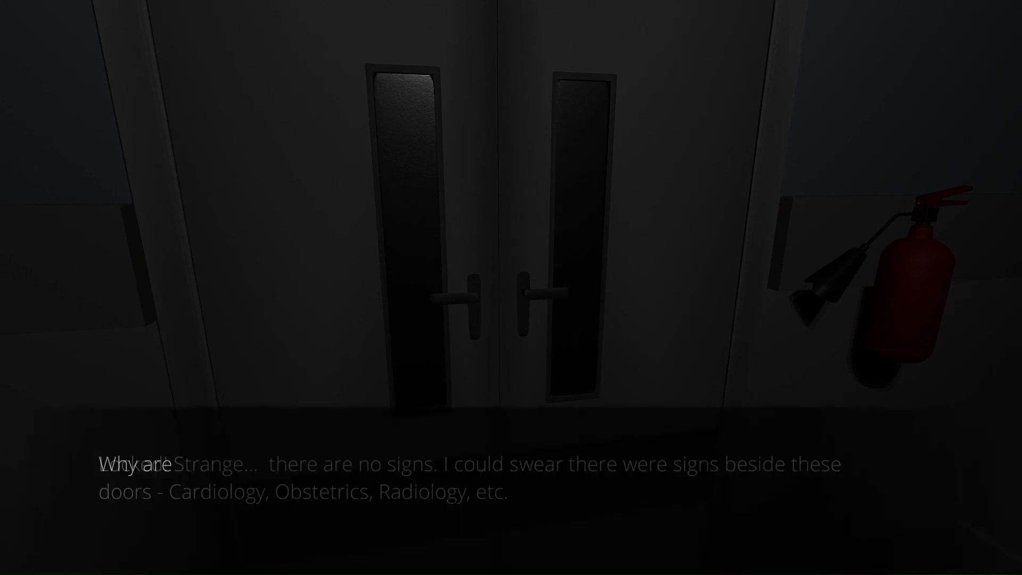
{"action": "mouse_move", "coordinate": [511, 287]}
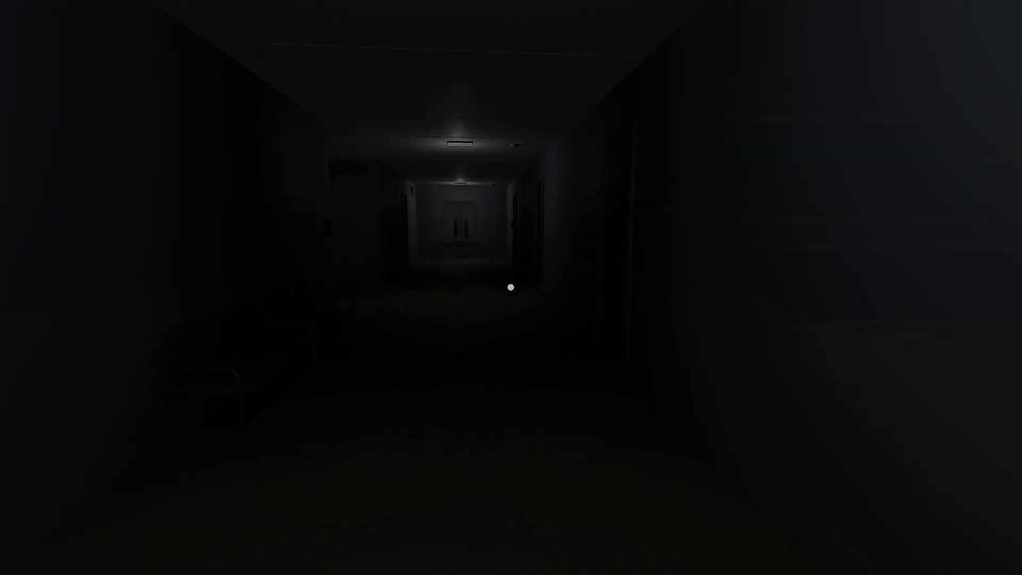
{"action": "key", "text": "w"}
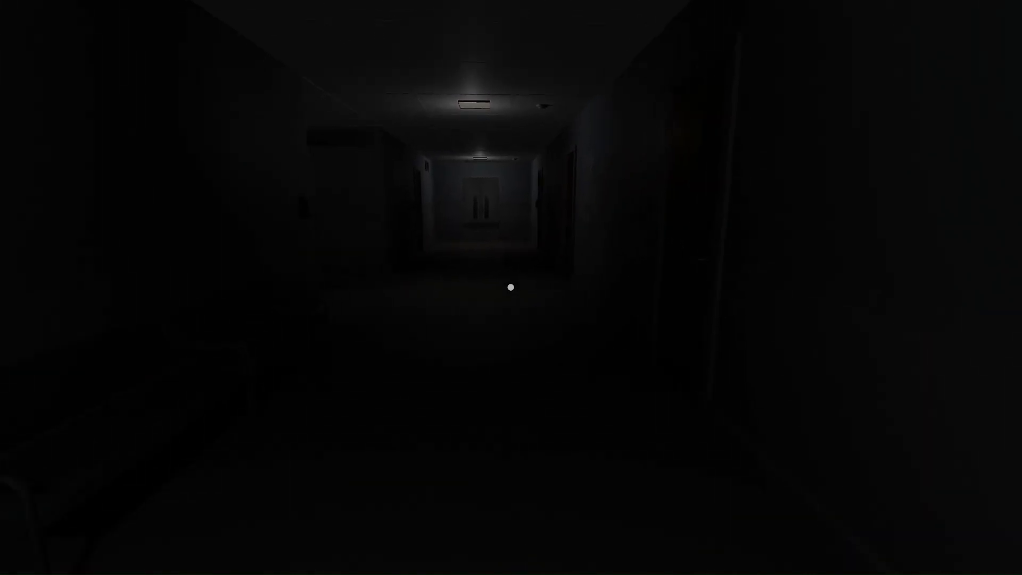
{"action": "key", "text": "w"}
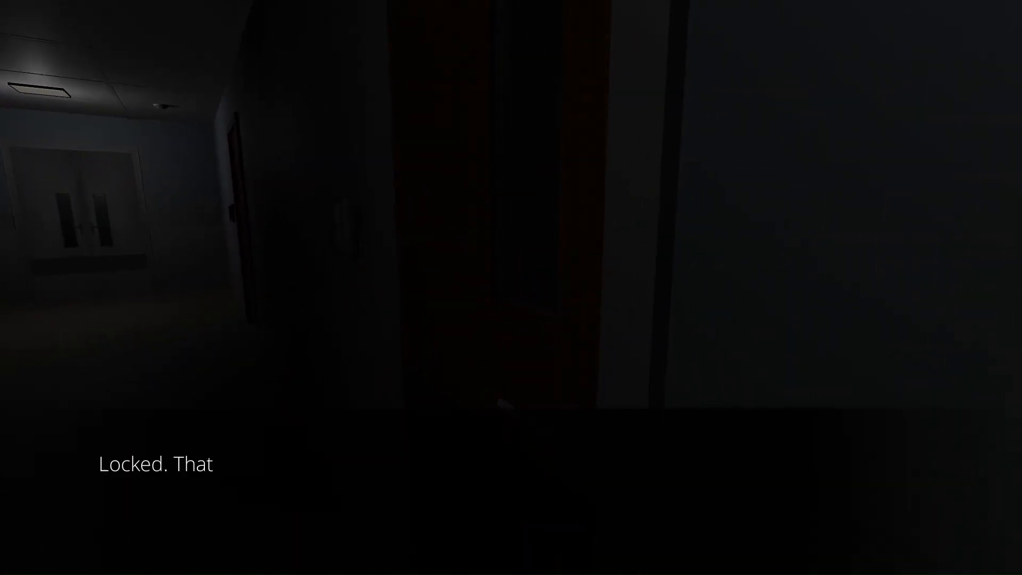
{"action": "mouse_move", "coordinate": [511, 287]}
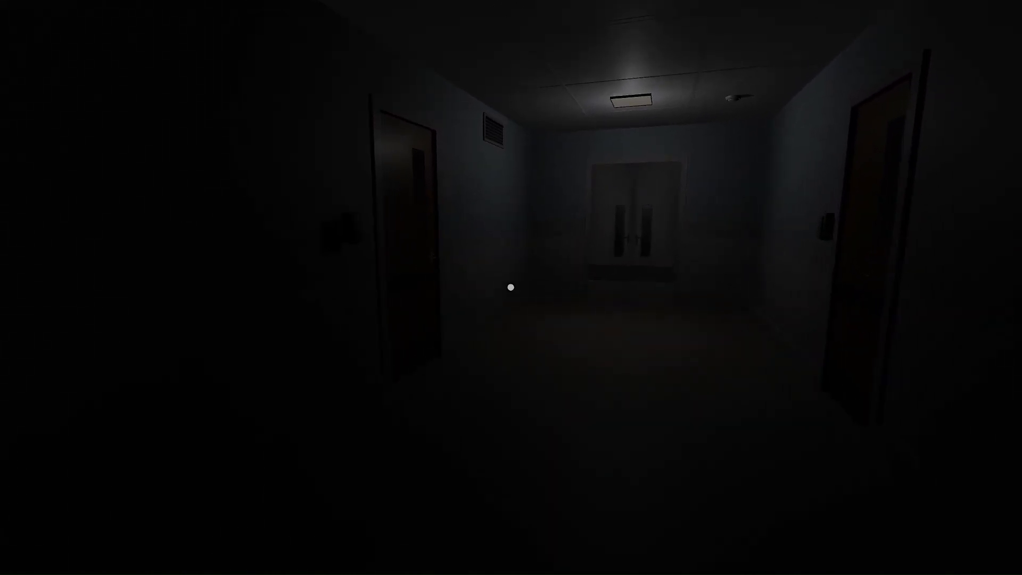
{"action": "mouse_move", "coordinate": [511, 287]}
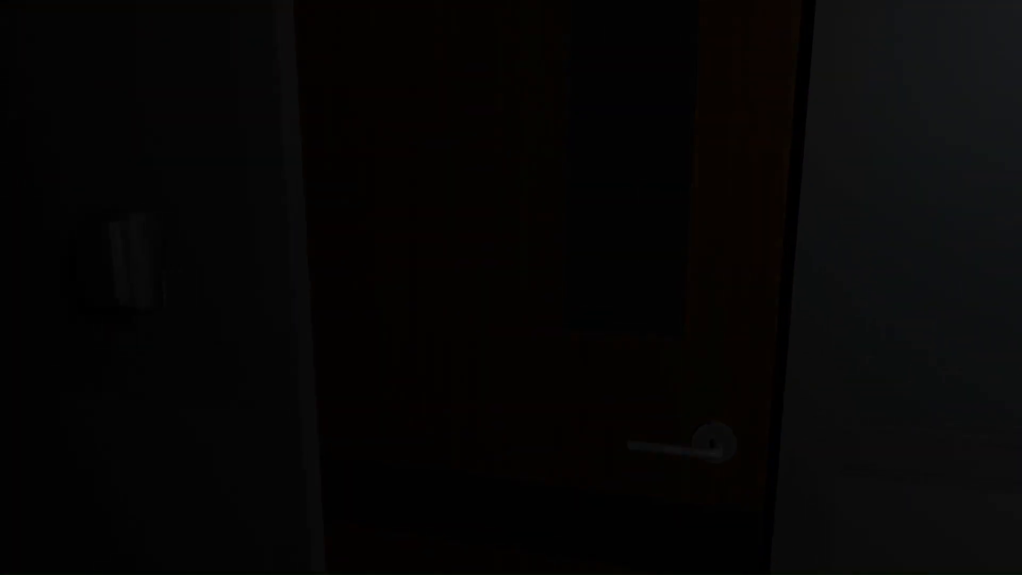
{"action": "mouse_move", "coordinate": [511, 288]}
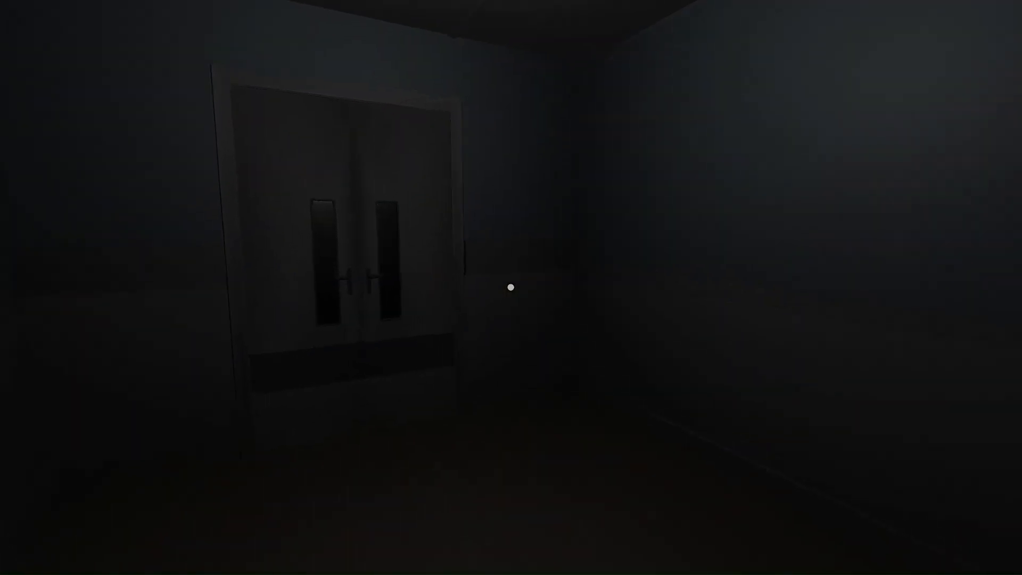
{"action": "mouse_move", "coordinate": [511, 287]}
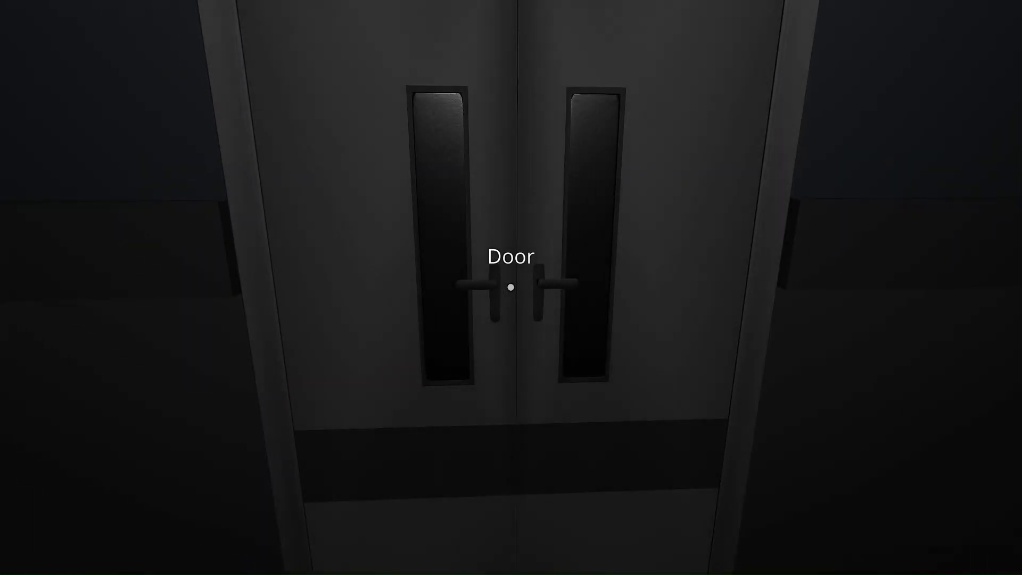
- Push through the double doors into the dark hallway with the bed and exit sign
{"action": "left_click", "coordinate": [511, 287]}
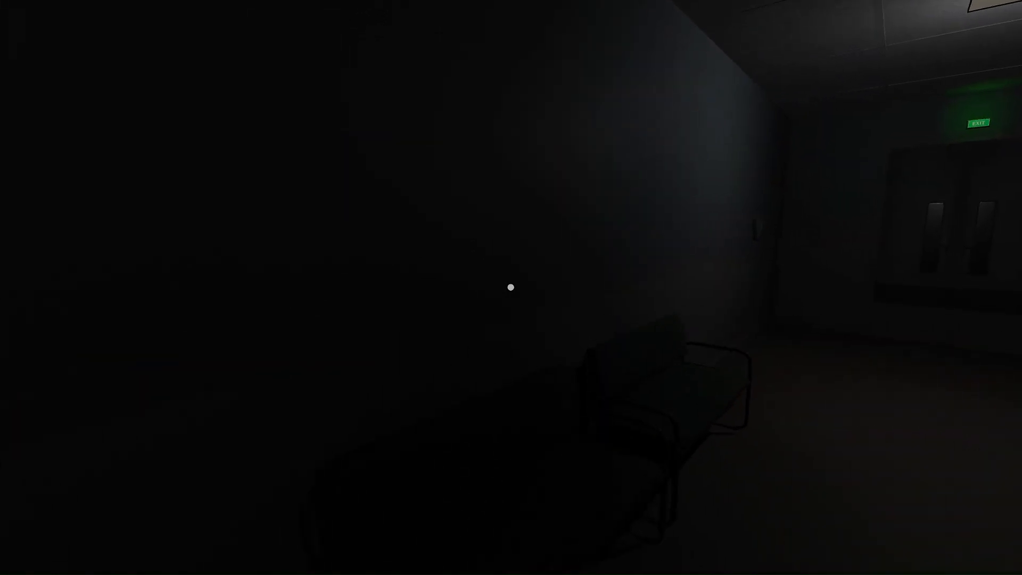
{"action": "mouse_move", "coordinate": [510, 287]}
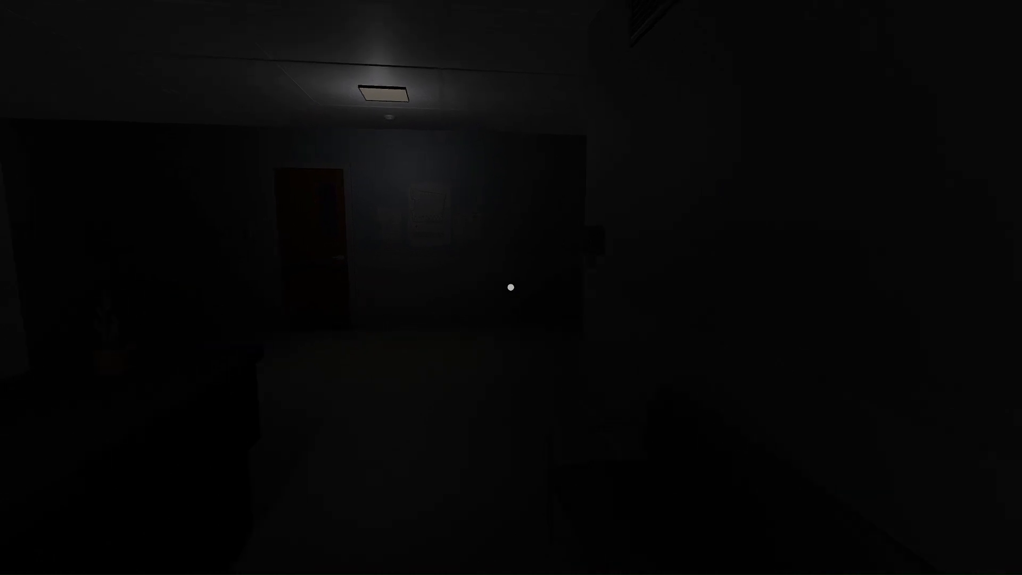
{"action": "mouse_move", "coordinate": [511, 288]}
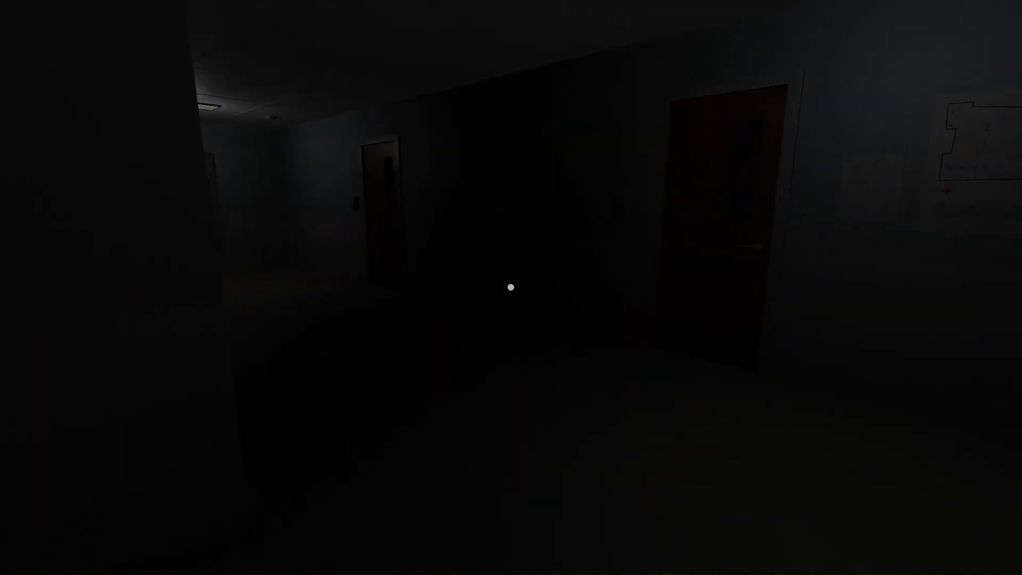
{"action": "mouse_move", "coordinate": [511, 287]}
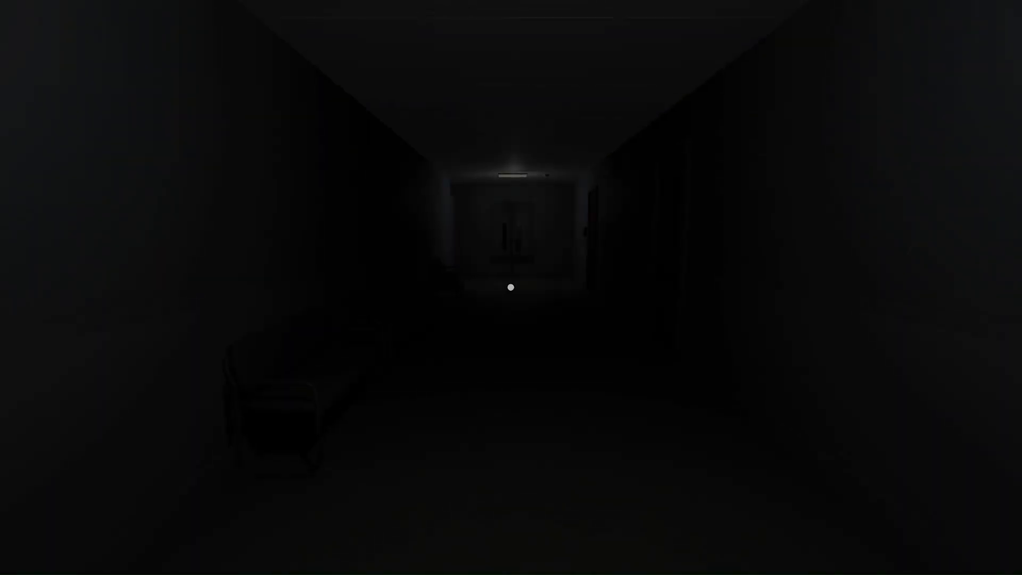
- Walk the long deserted corridor toward the lit double doors as the narrator wonders why it's empty
{"action": "key", "text": "w"}
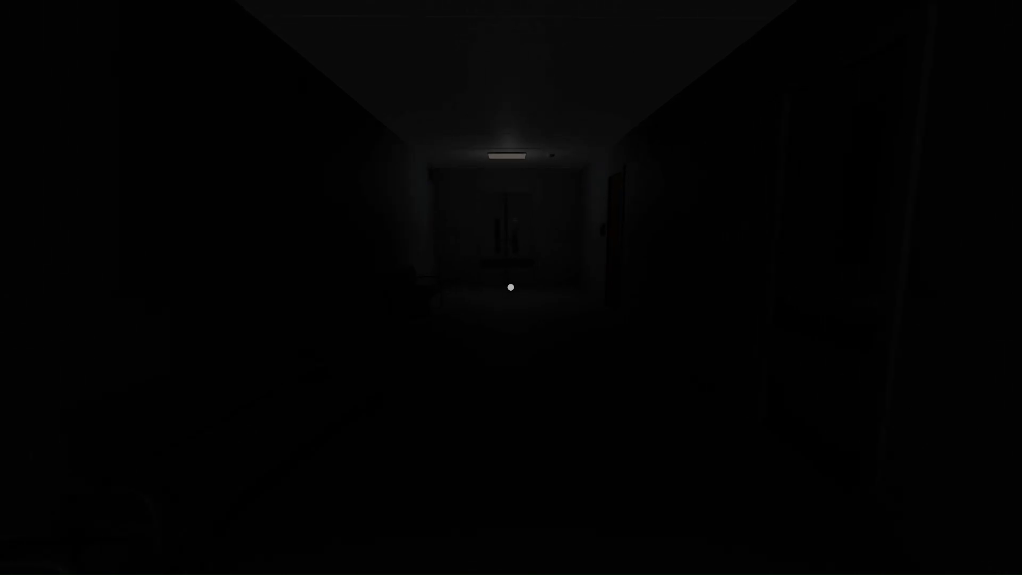
{"action": "key", "text": "w"}
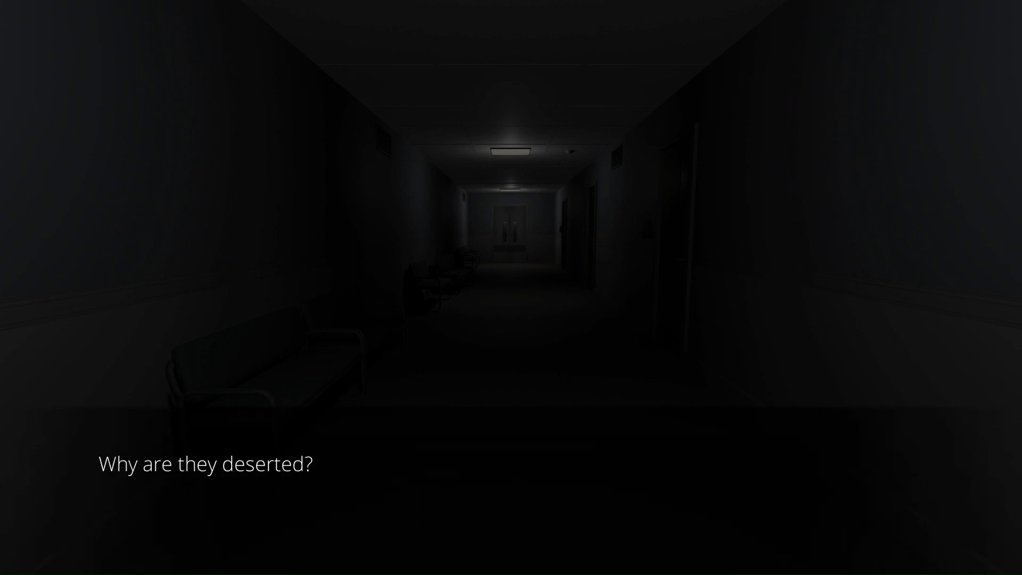
{"action": "left_click", "coordinate": [510, 287]}
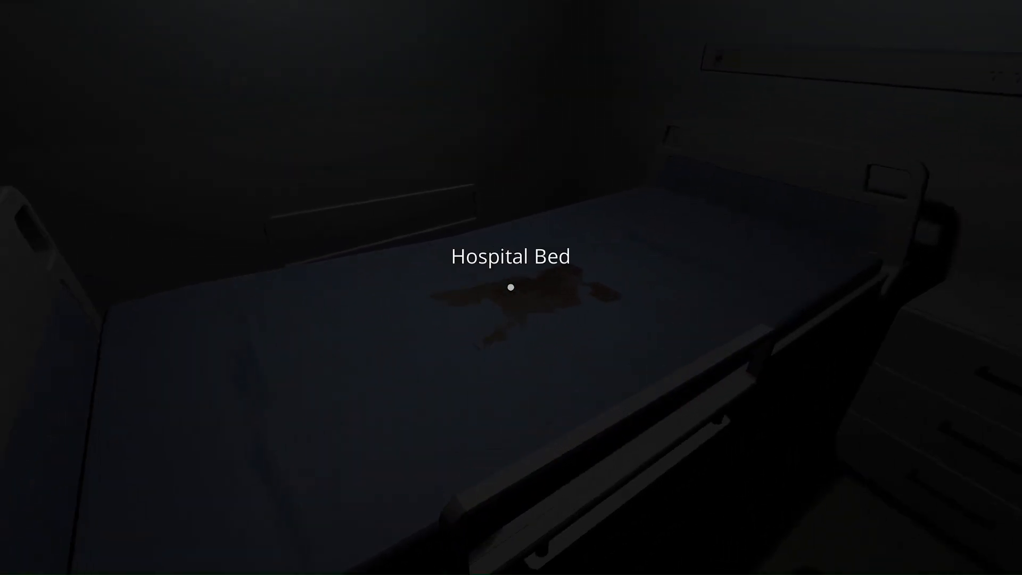
- Examine the bloodstained hospital bed in the ward before heading back to the corridor
{"action": "left_click", "coordinate": [511, 287]}
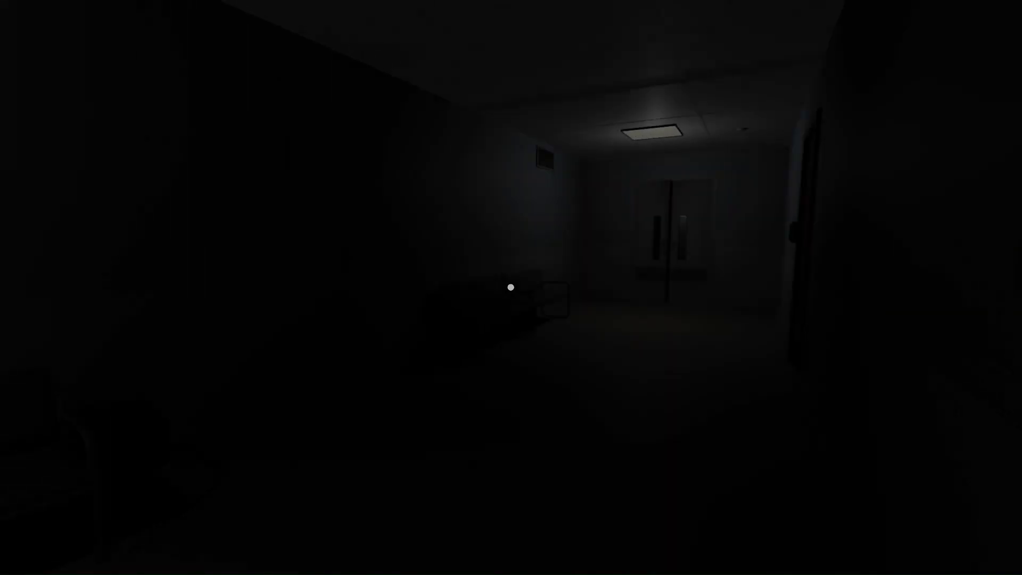
{"action": "mouse_move", "coordinate": [511, 287]}
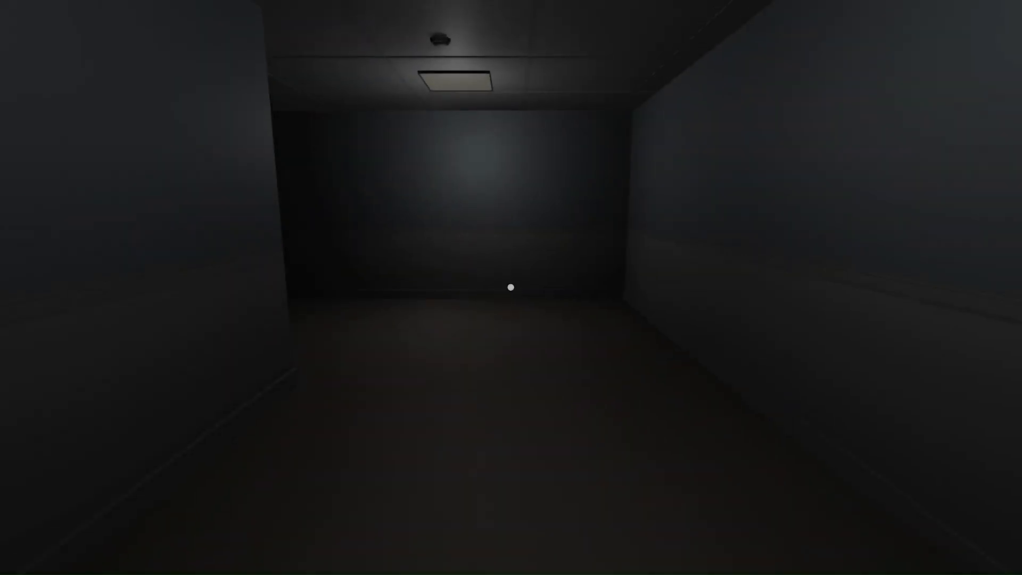
{"action": "mouse_move", "coordinate": [511, 288]}
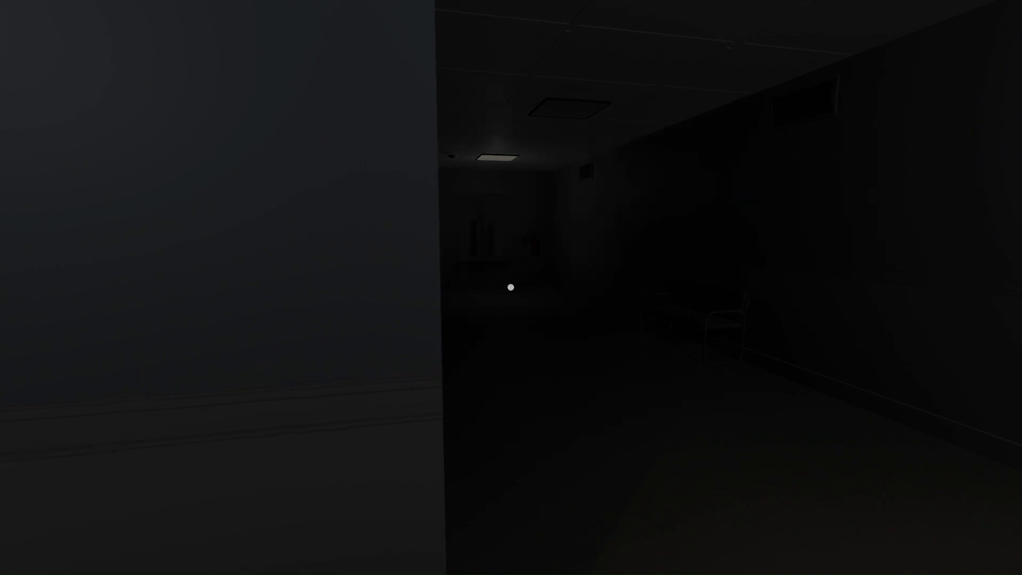
{"action": "mouse_move", "coordinate": [510, 288]}
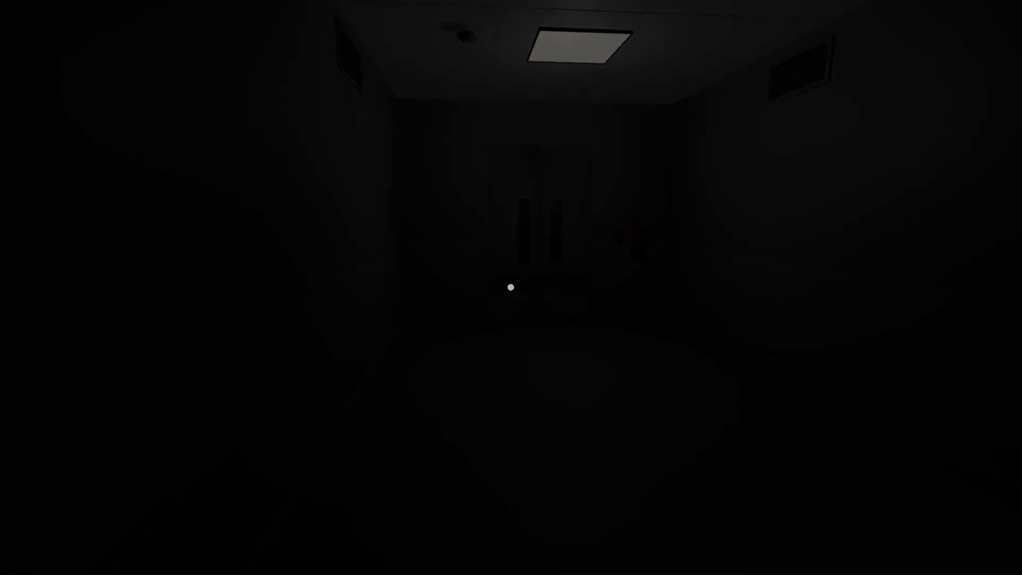
{"action": "mouse_move", "coordinate": [511, 287]}
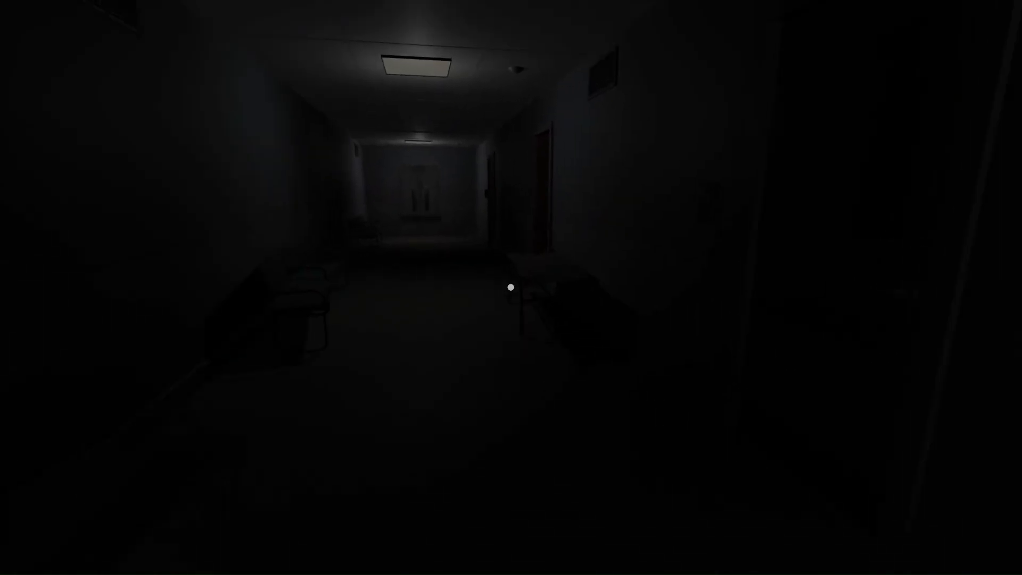
- Walk the length of the benched hallway to the double doors and into the grimy sofa room
{"action": "key", "text": "w"}
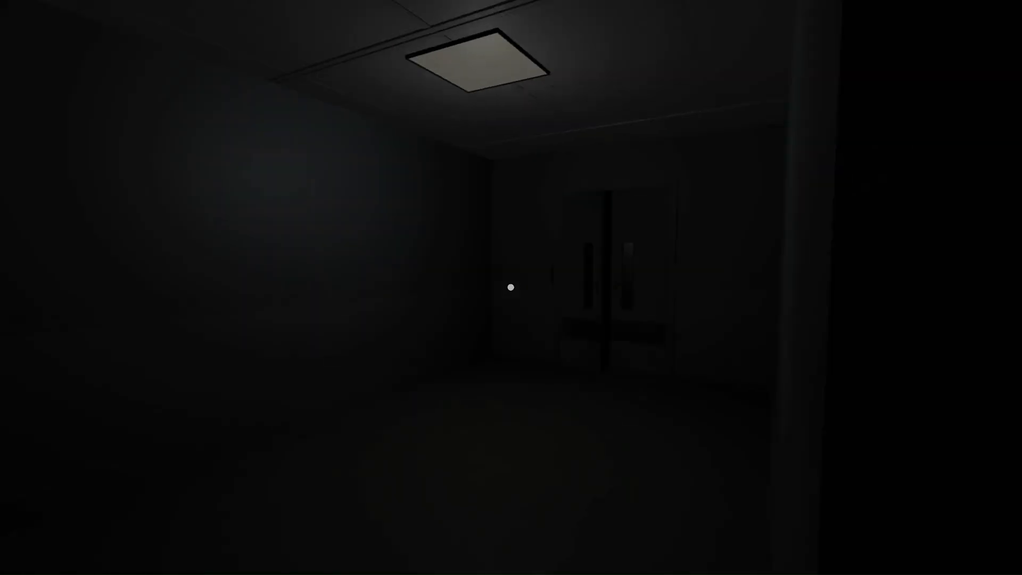
{"action": "key", "text": "w"}
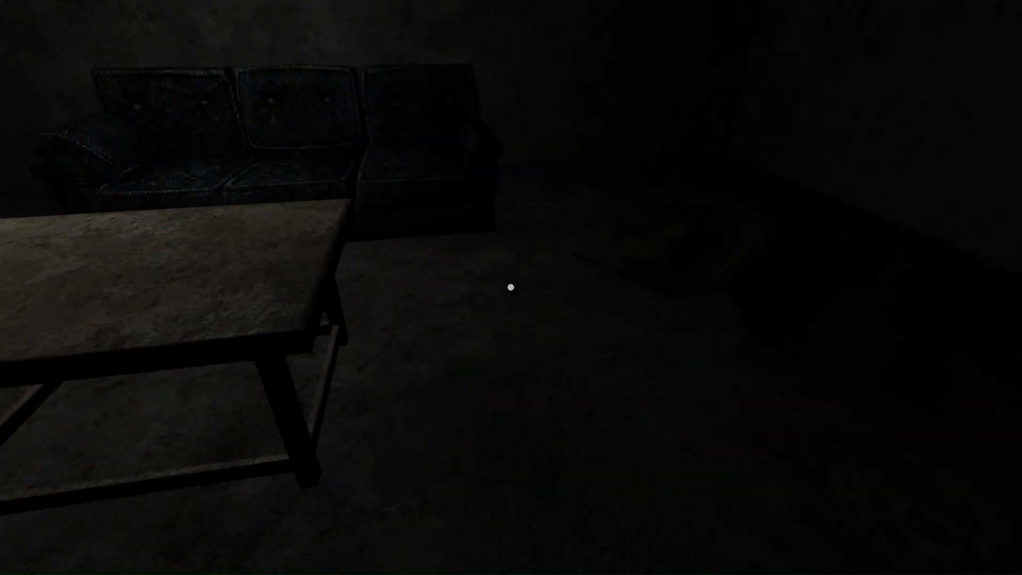
{"action": "mouse_move", "coordinate": [511, 288]}
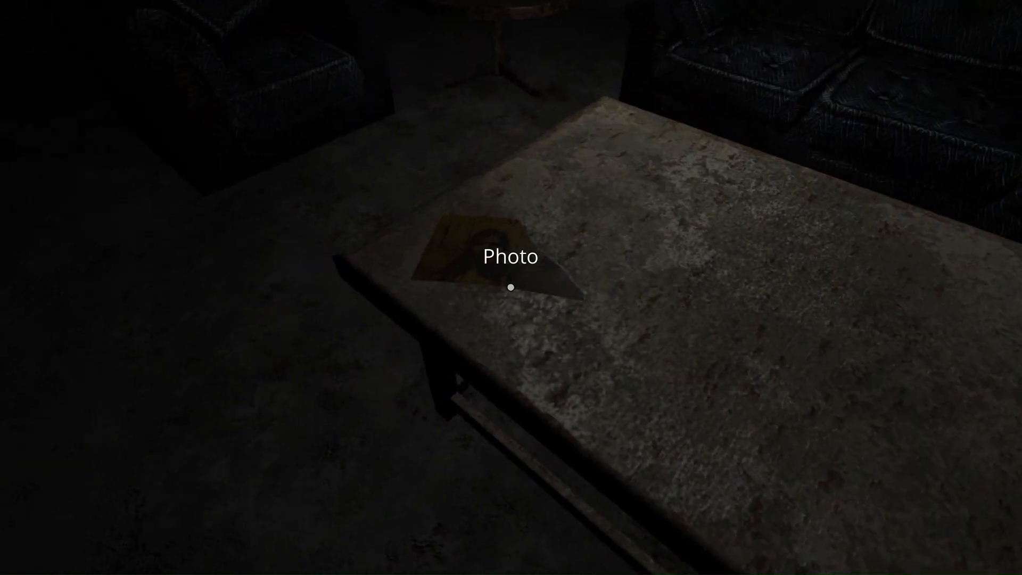
- Pick up the photo from the table, then walk toward the covered corpse on the gurney
{"action": "left_click", "coordinate": [511, 287]}
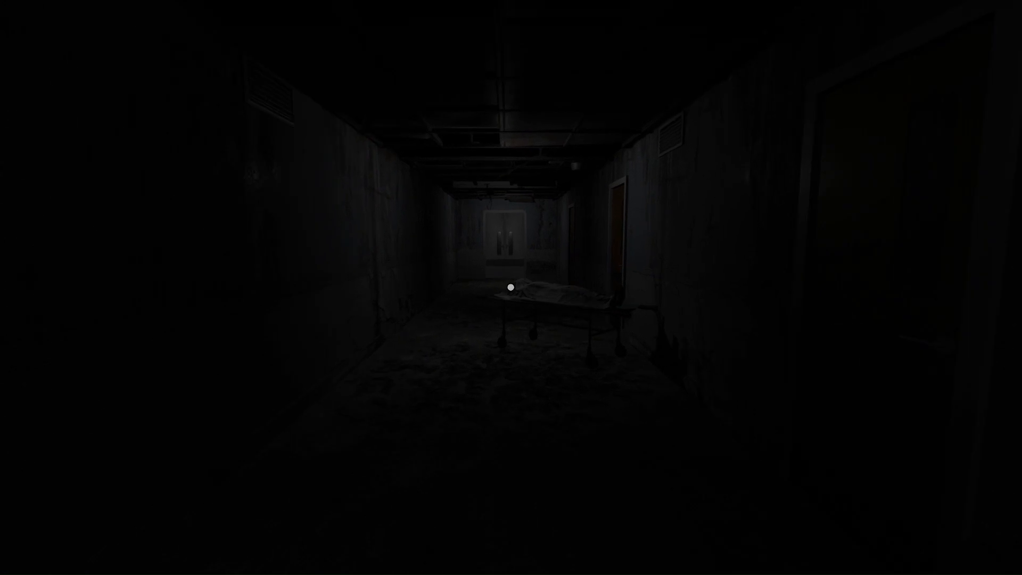
{"action": "key", "text": "w"}
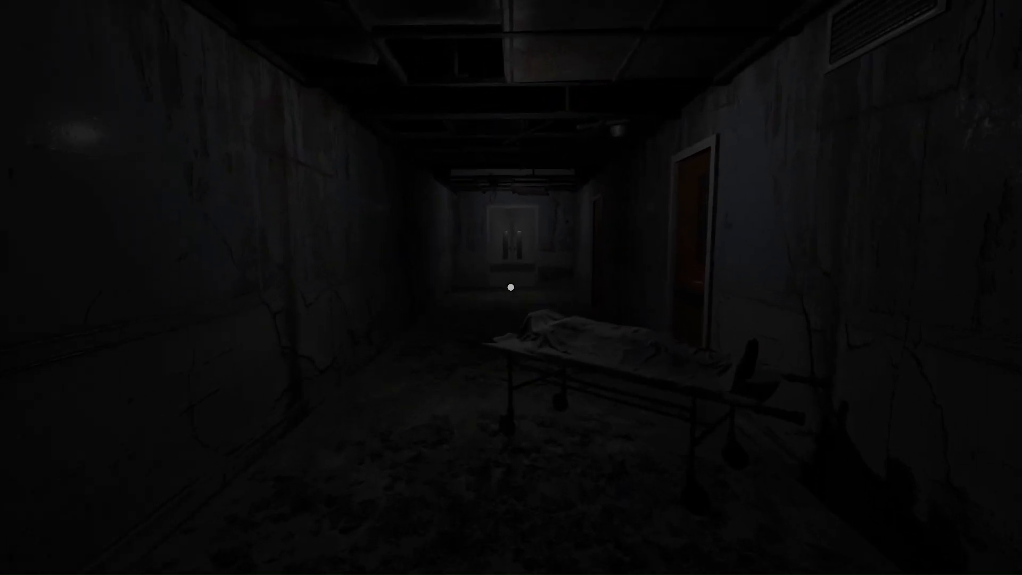
{"action": "mouse_move", "coordinate": [511, 287]}
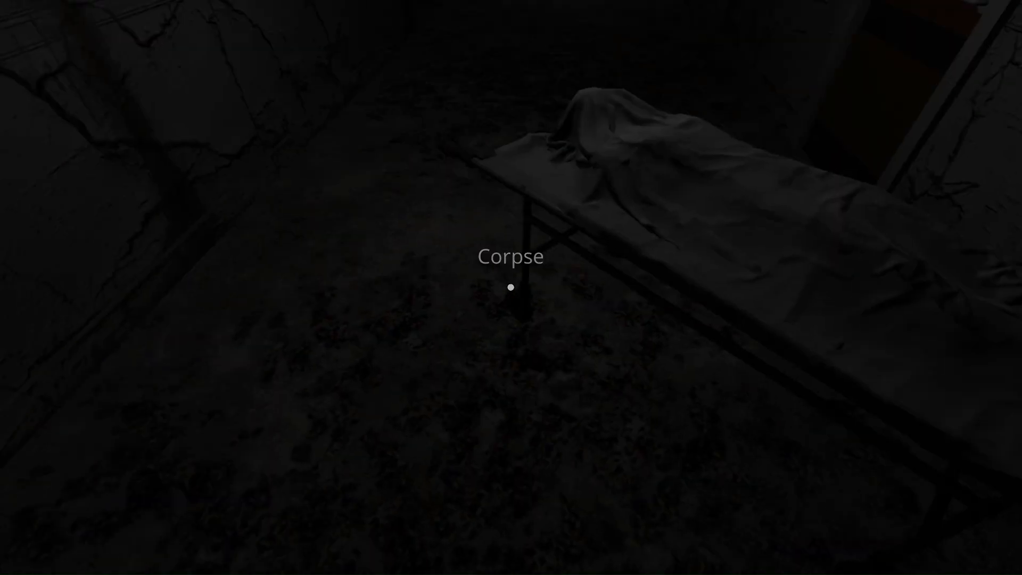
{"action": "mouse_move", "coordinate": [511, 287]}
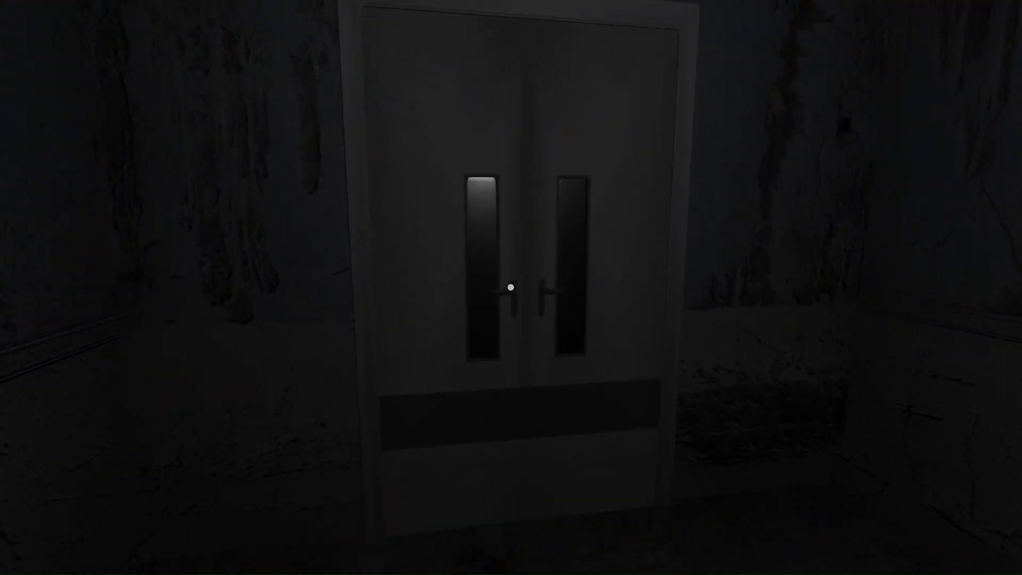
{"action": "mouse_move", "coordinate": [510, 288]}
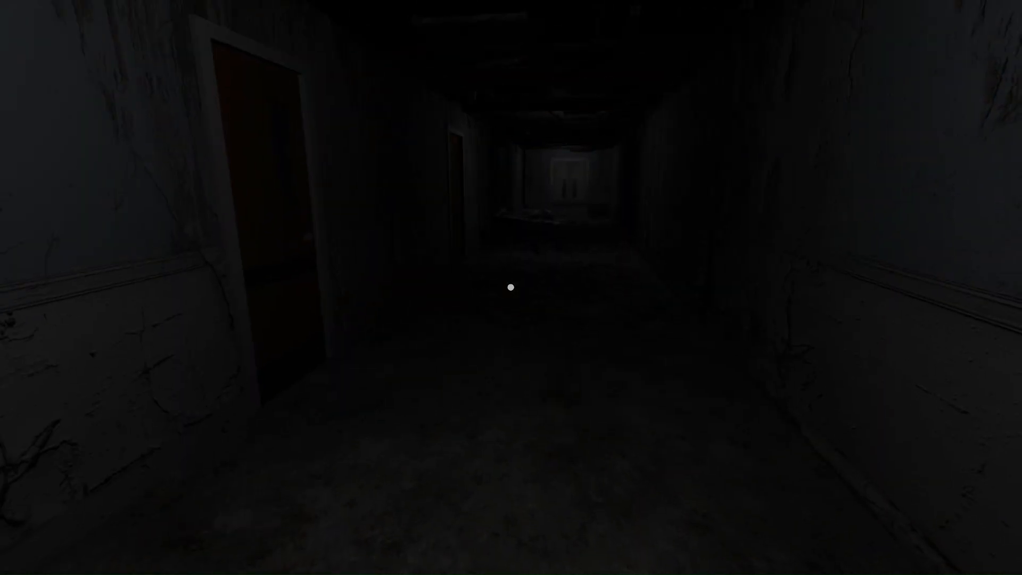
{"action": "mouse_move", "coordinate": [511, 287]}
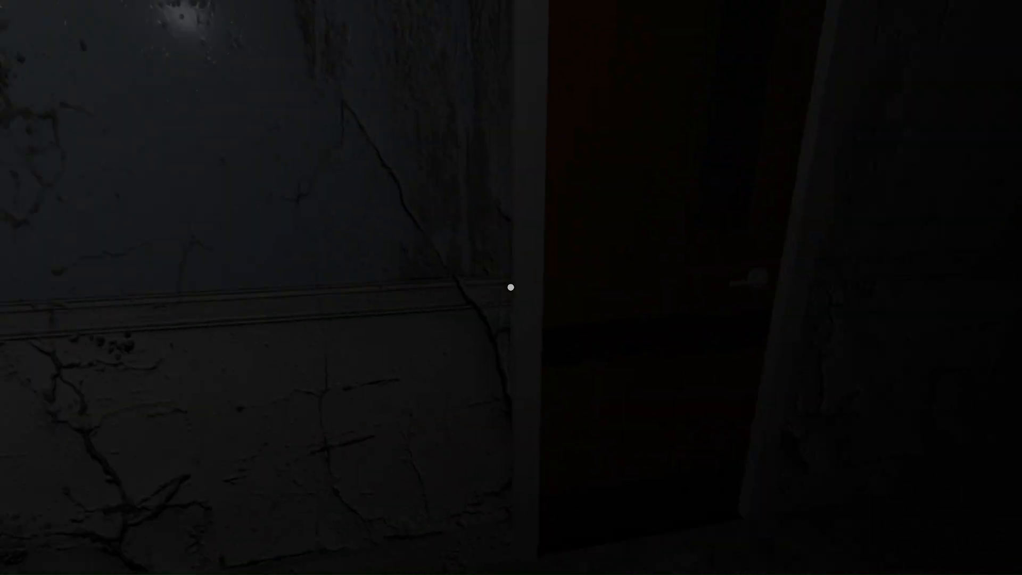
{"action": "mouse_move", "coordinate": [511, 287]}
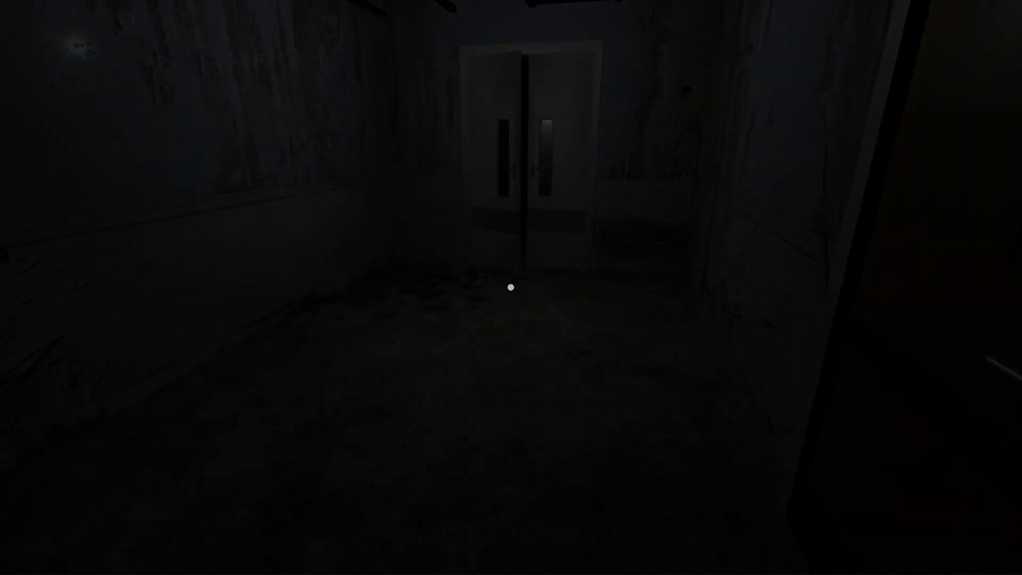
- Move past the covered corpse along the dark corridor toward the distant double doors
{"action": "key", "text": "w"}
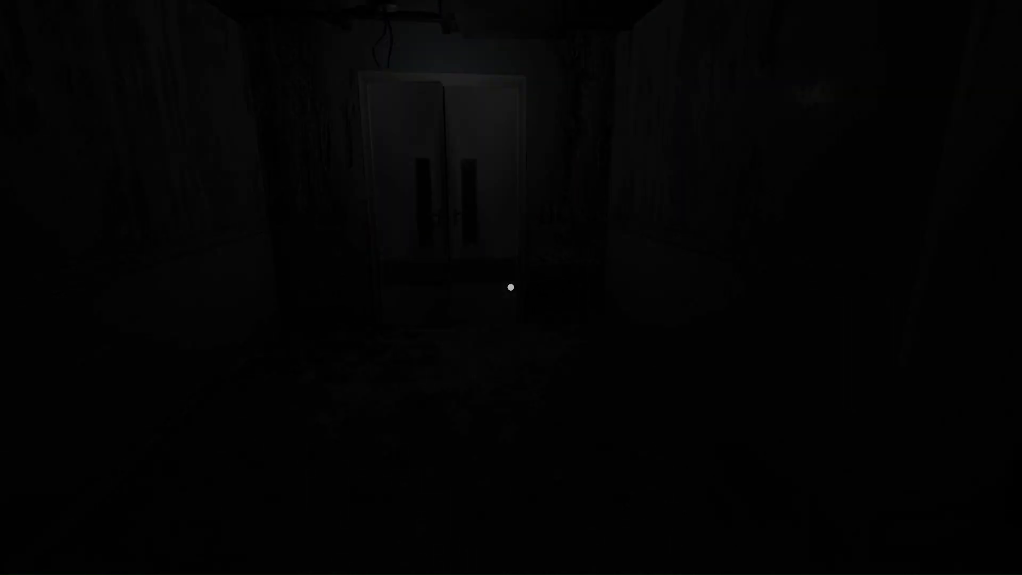
{"action": "key", "text": "w"}
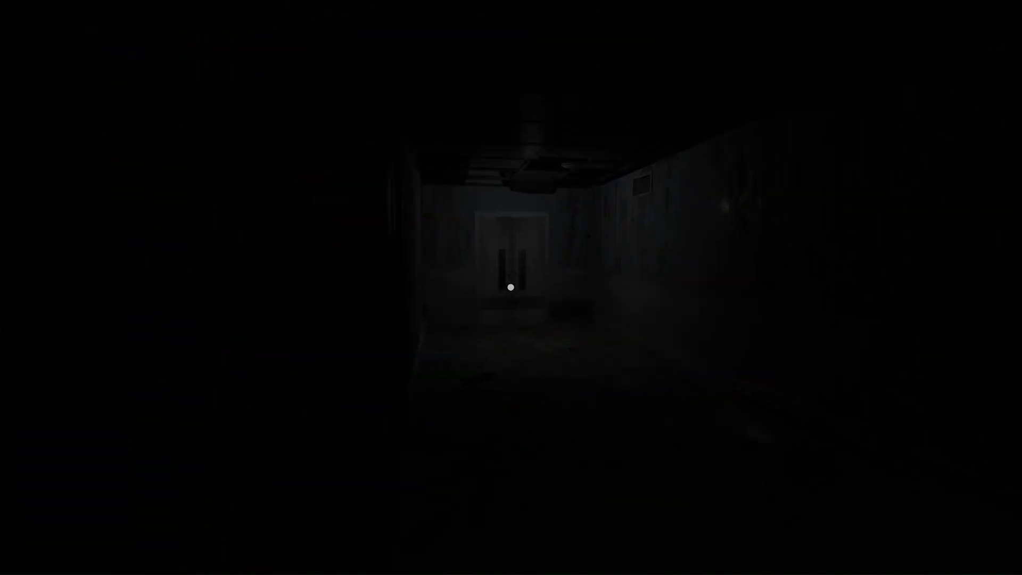
- Walk into the pitch-black side corridor with cracked walls and side doorways
{"action": "key", "text": "W"}
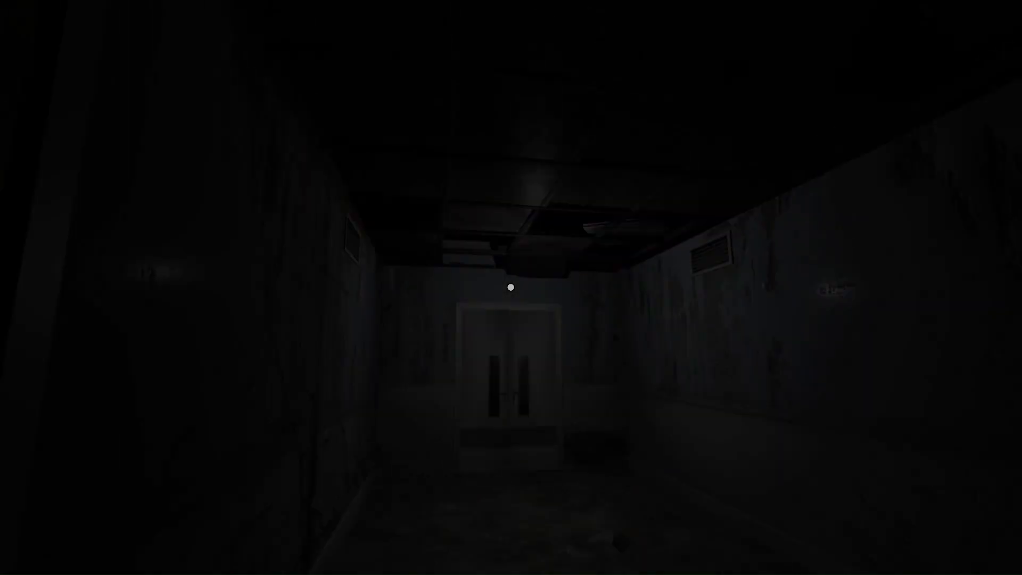
{"action": "key", "text": "w"}
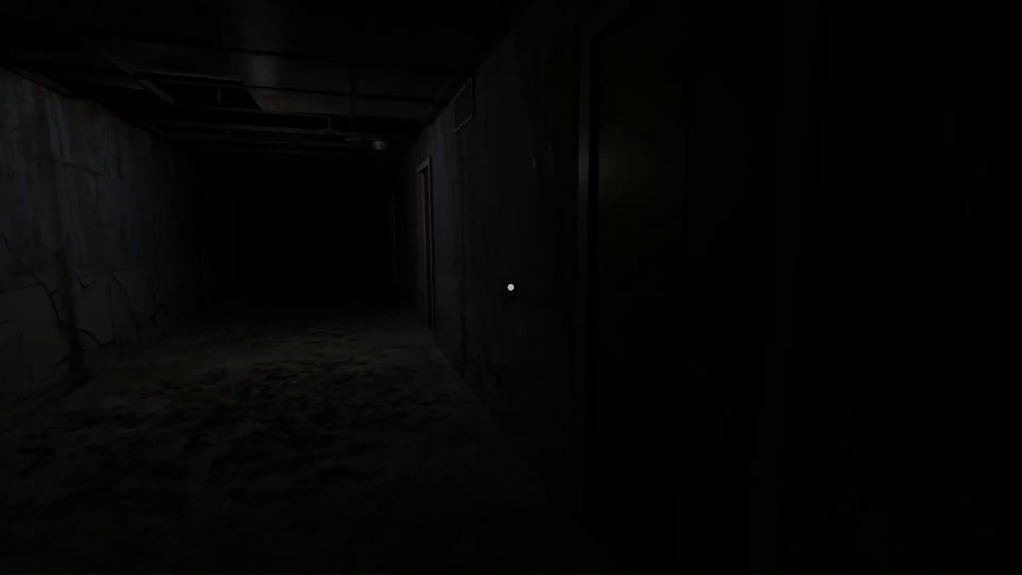
{"action": "mouse_move", "coordinate": [511, 287]}
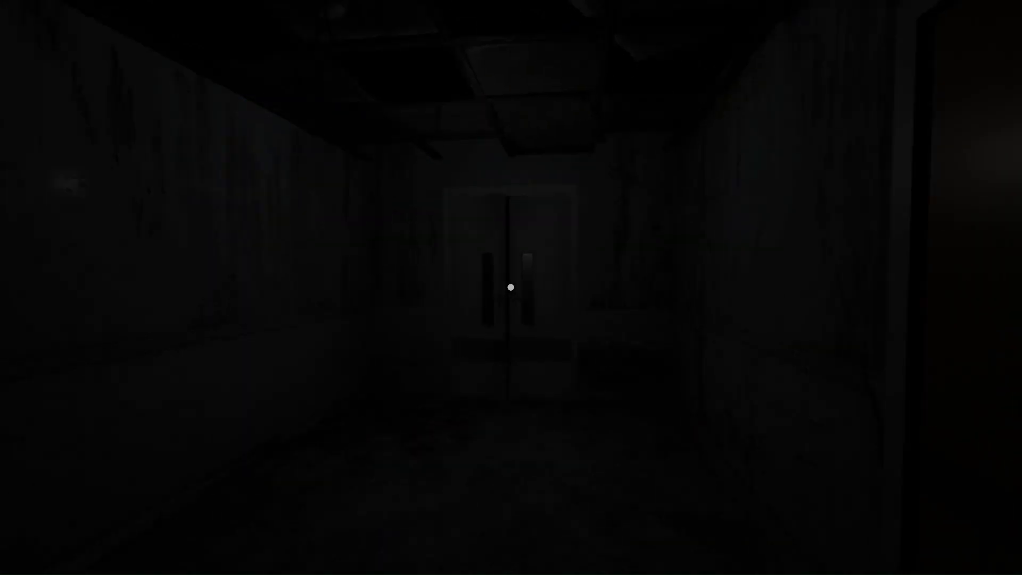
{"action": "key", "text": "w"}
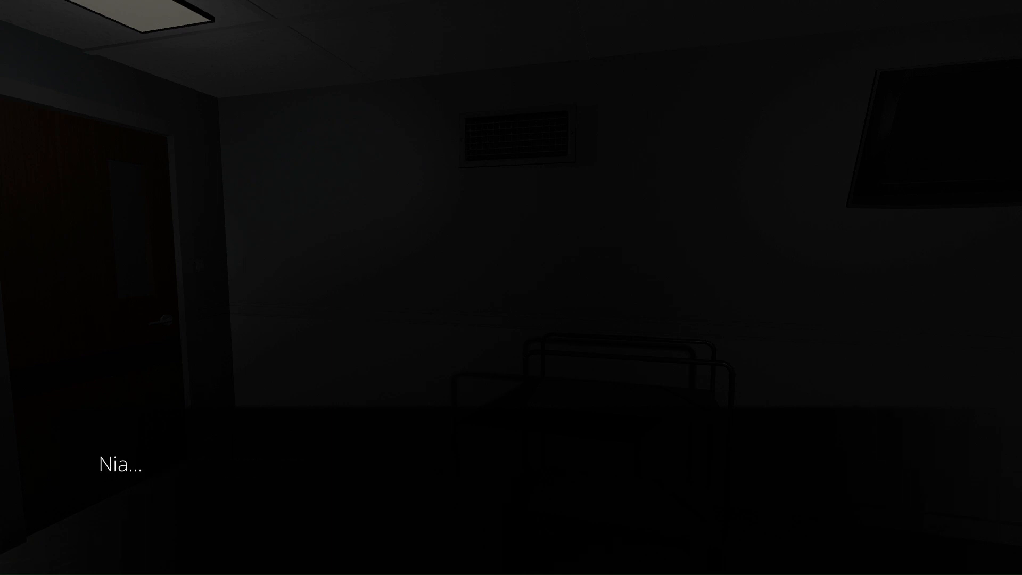
{"action": "mouse_move", "coordinate": [510, 287]}
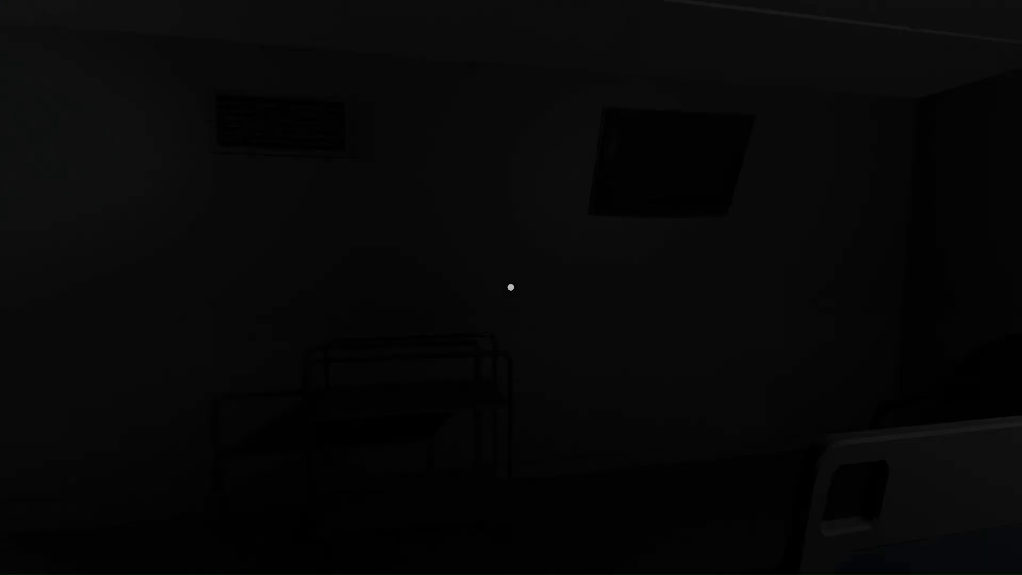